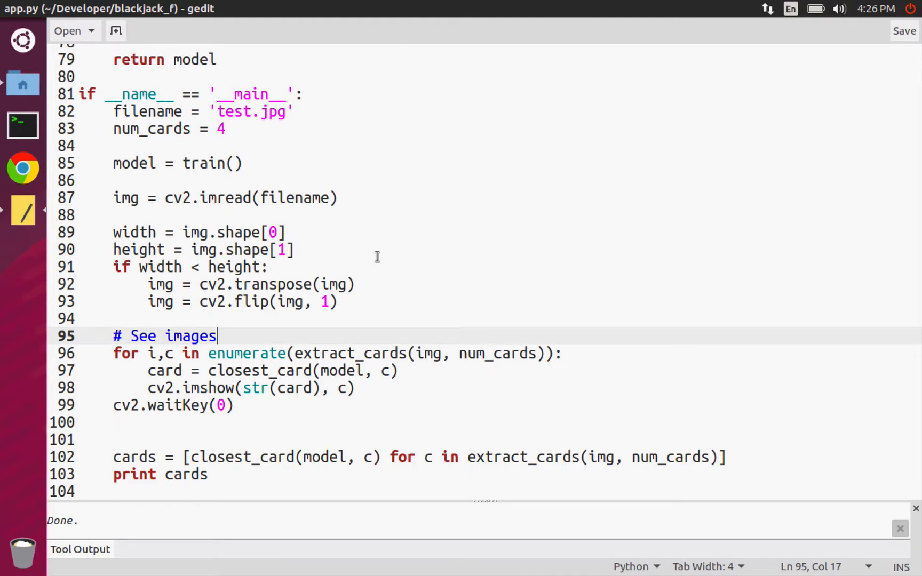
pyautogui.moveTo(24, 86)
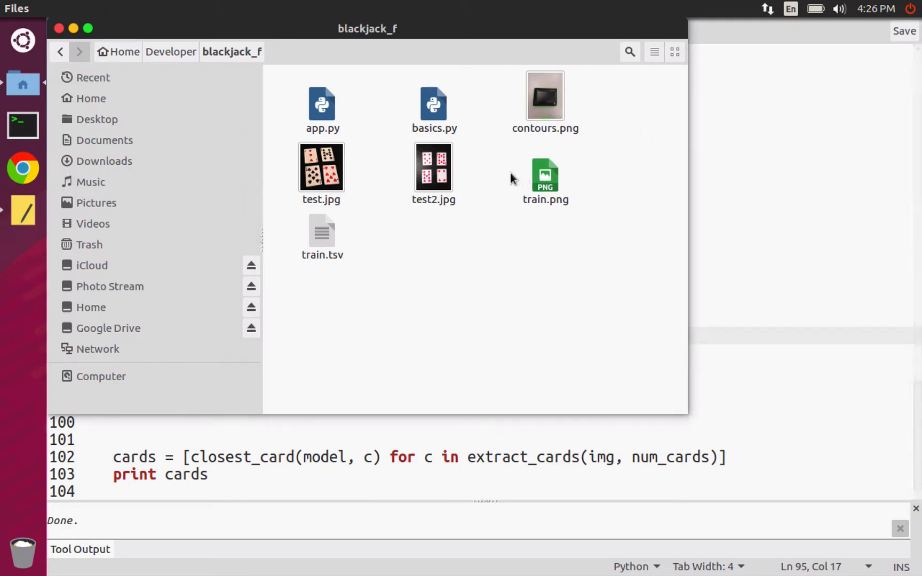
pyautogui.click(321, 167)
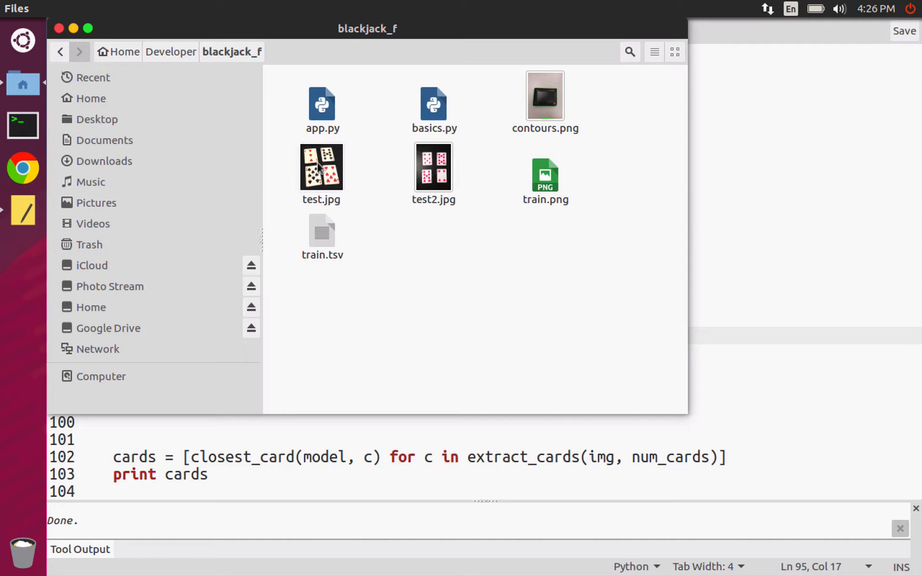
pyautogui.doubleClick(321, 167)
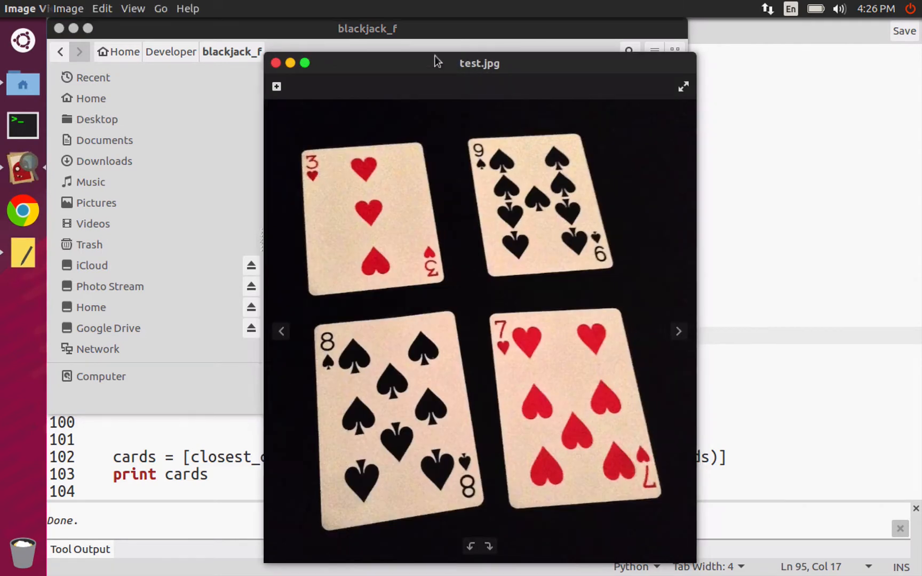
pyautogui.moveTo(480, 63); pyautogui.dragTo(381, 39)
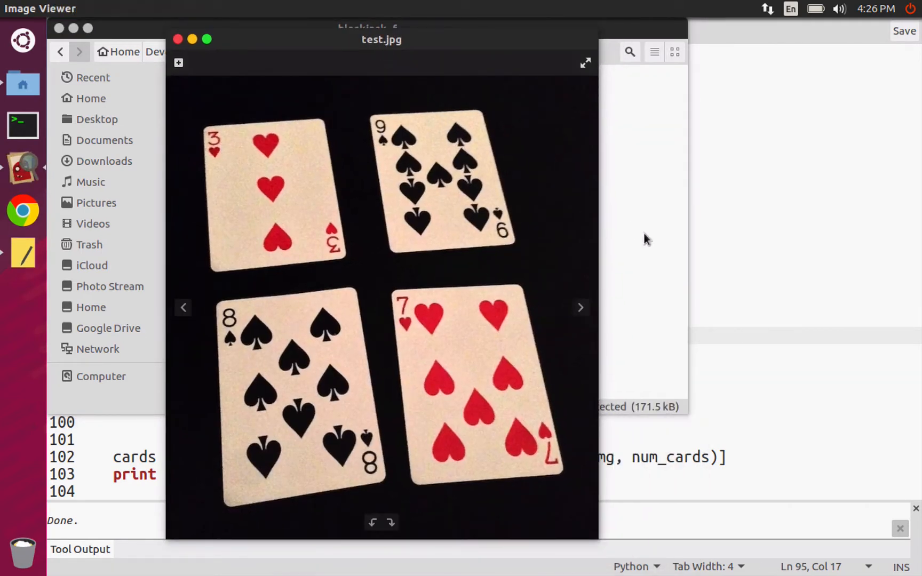
pyautogui.moveTo(461, 266)
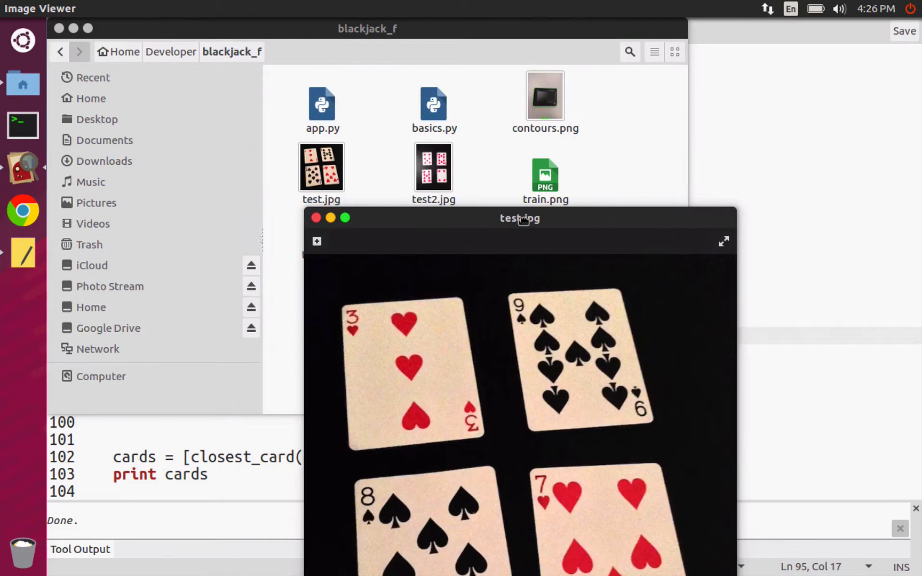
pyautogui.moveTo(520, 218); pyautogui.dragTo(357, 29)
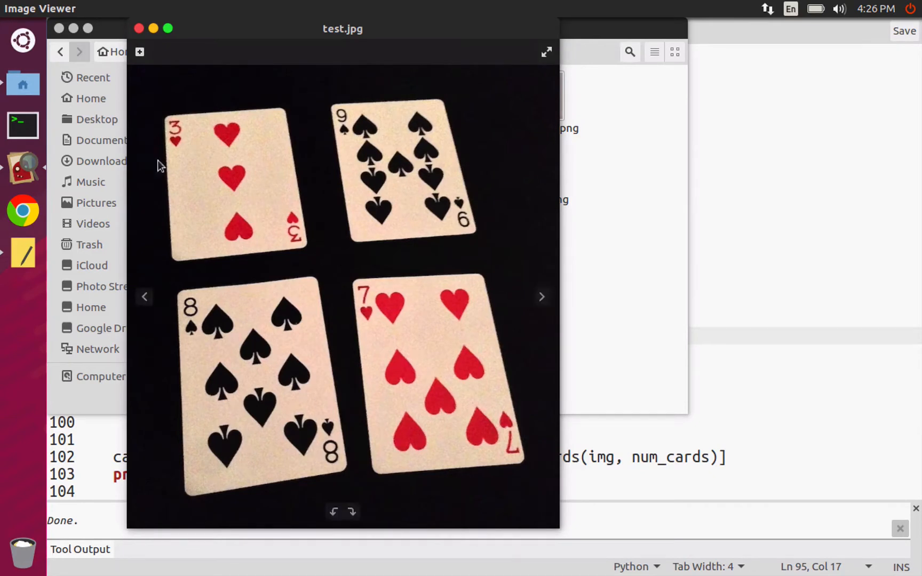
pyautogui.moveTo(668, 156)
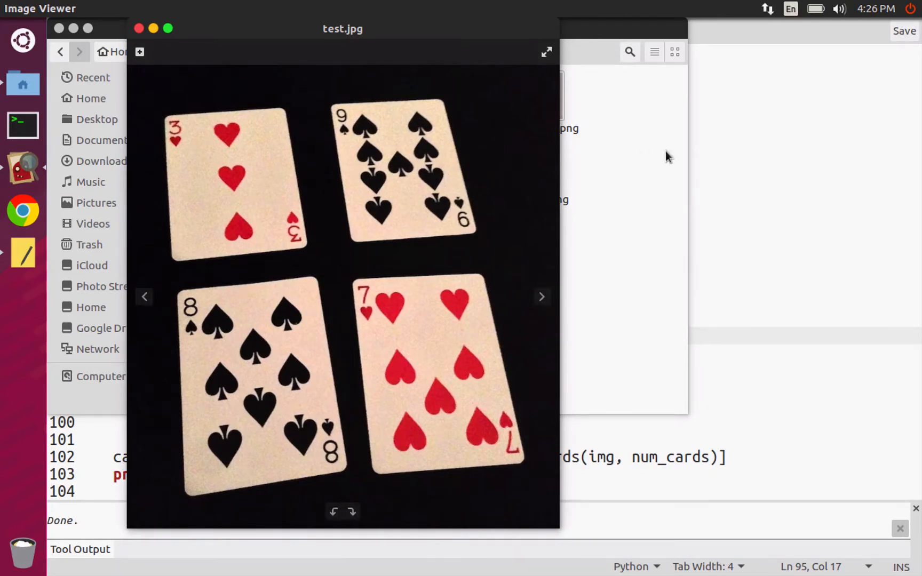
pyautogui.moveTo(137, 39)
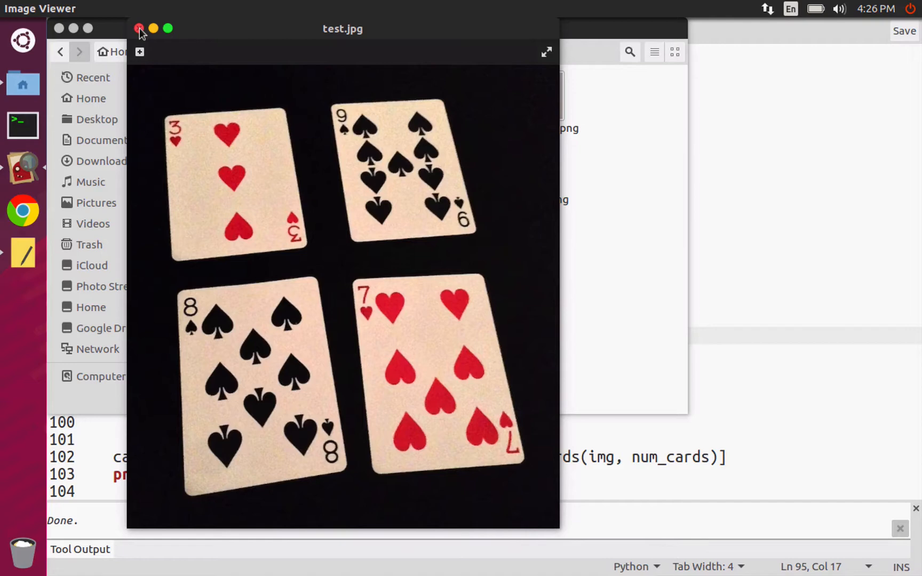
pyautogui.click(139, 28)
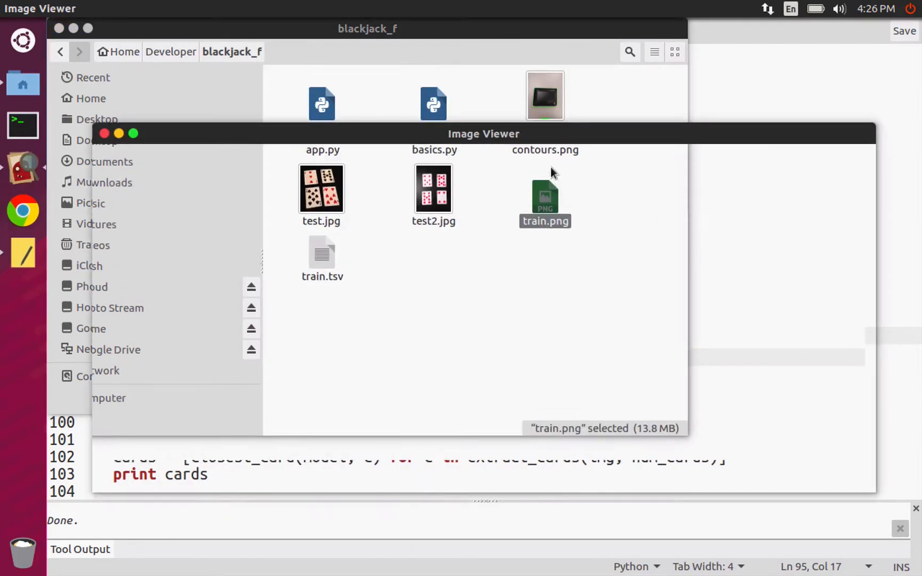
pyautogui.doubleClick(543, 197)
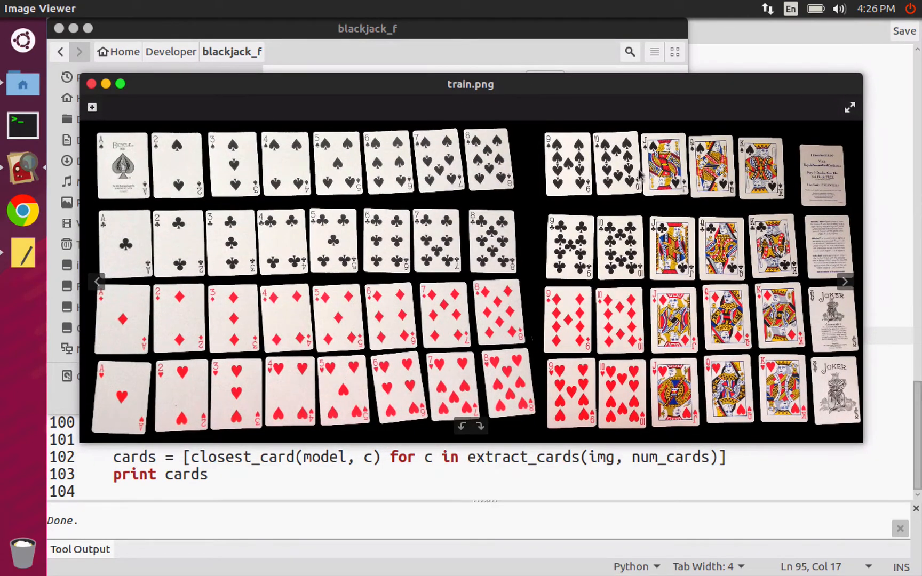
pyautogui.moveTo(126, 179)
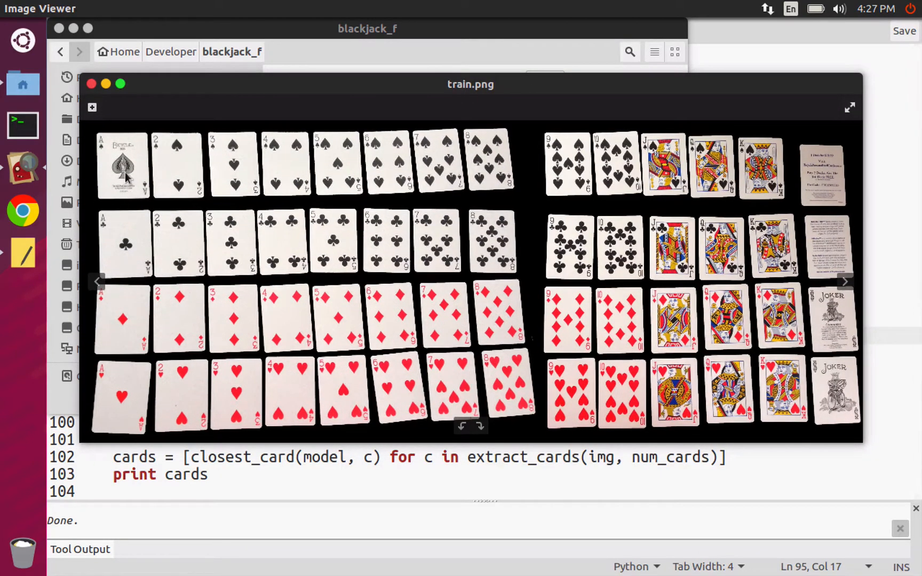
pyautogui.moveTo(206, 179)
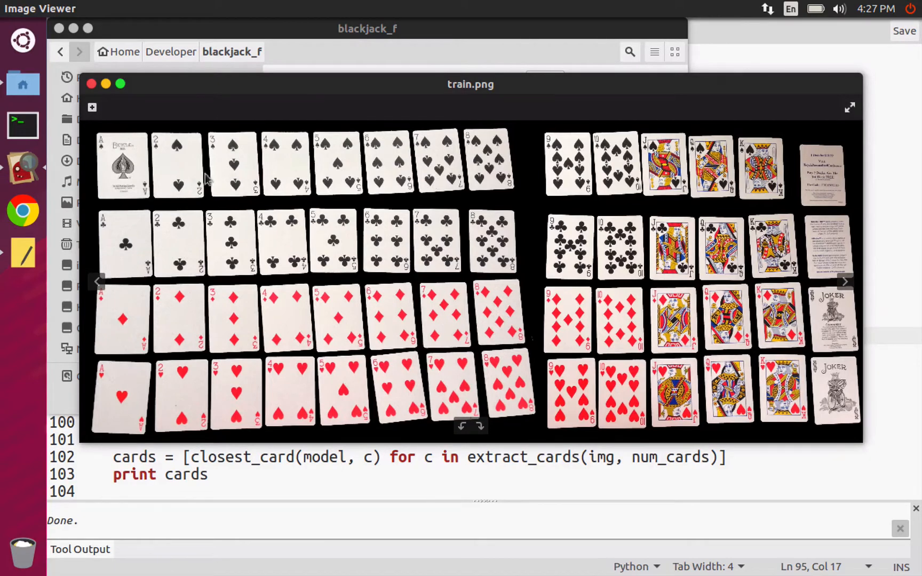
pyautogui.moveTo(638, 200)
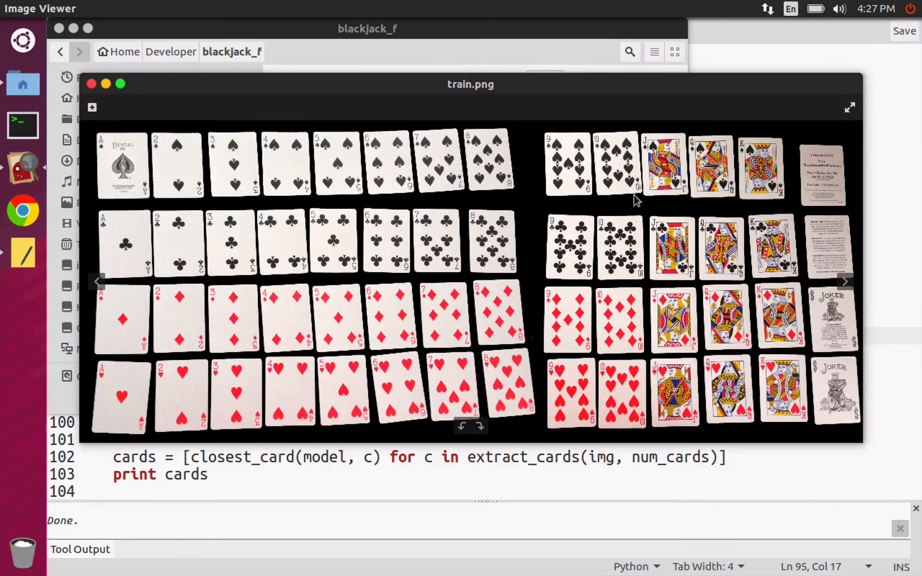
pyautogui.moveTo(350, 287)
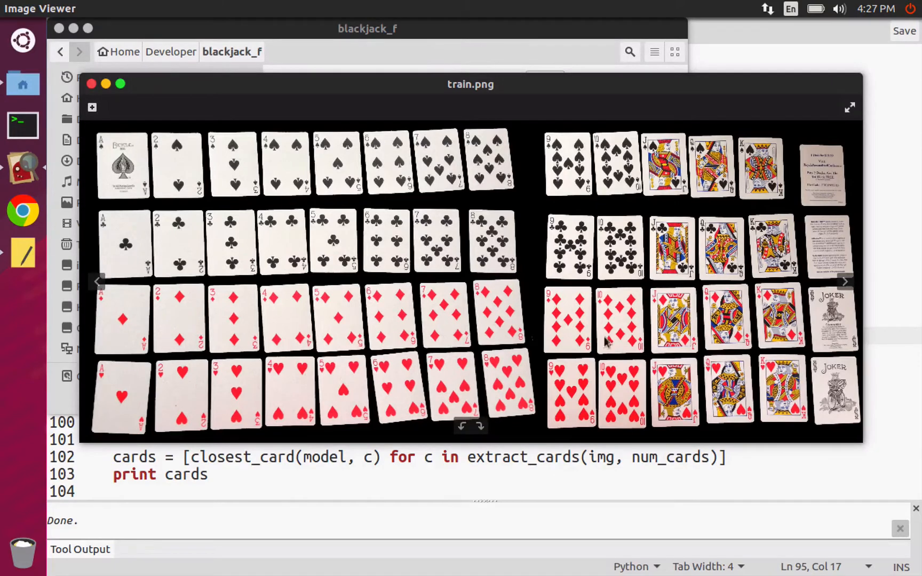
pyautogui.moveTo(186, 66)
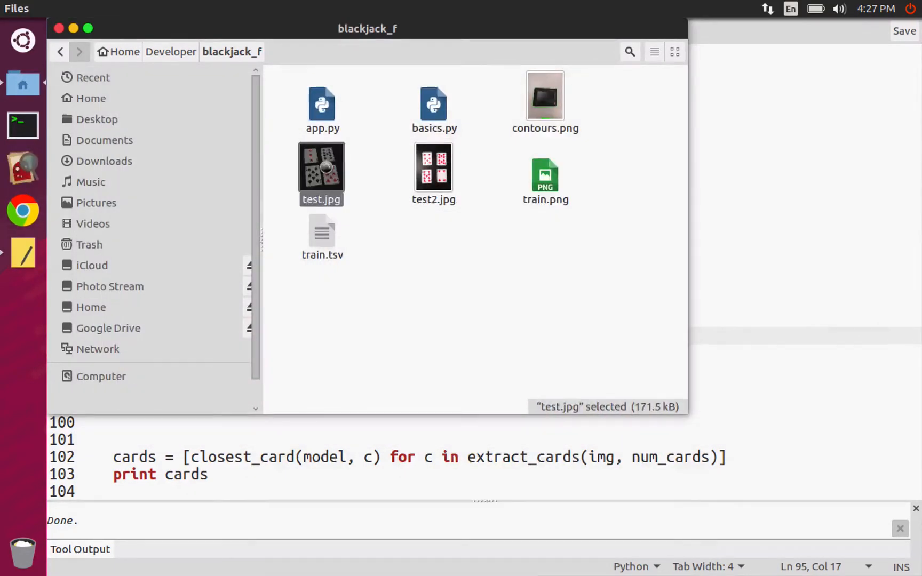
pyautogui.doubleClick(322, 169)
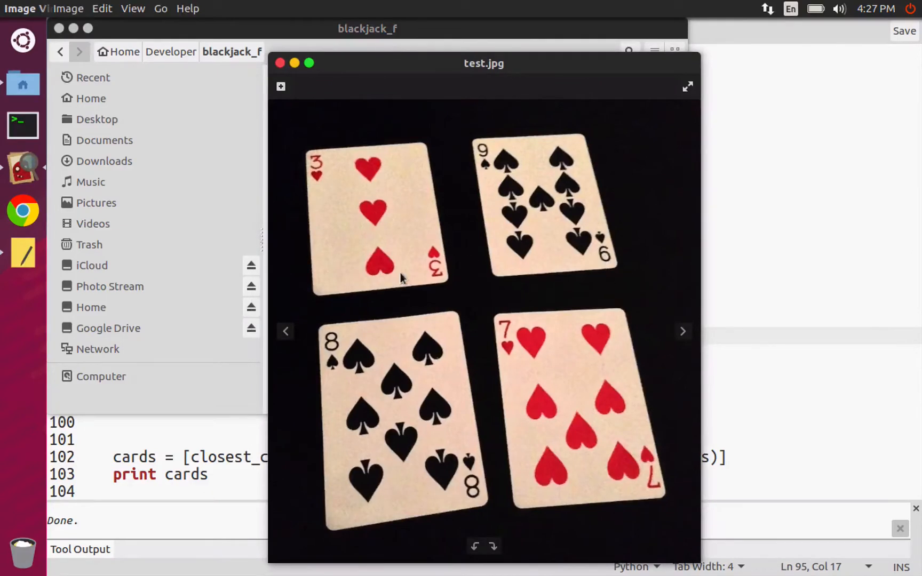
pyautogui.moveTo(484, 63); pyautogui.dragTo(319, 63)
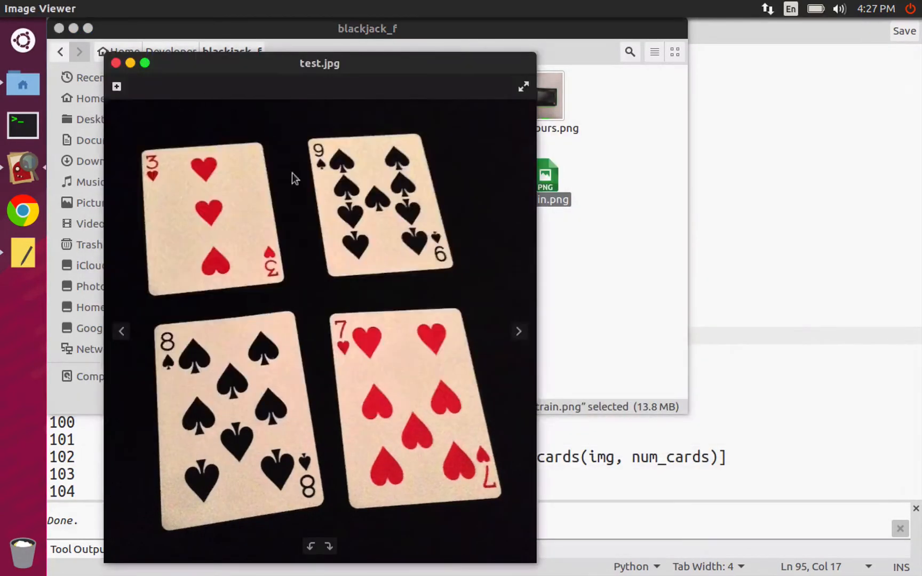
pyautogui.moveTo(356, 355)
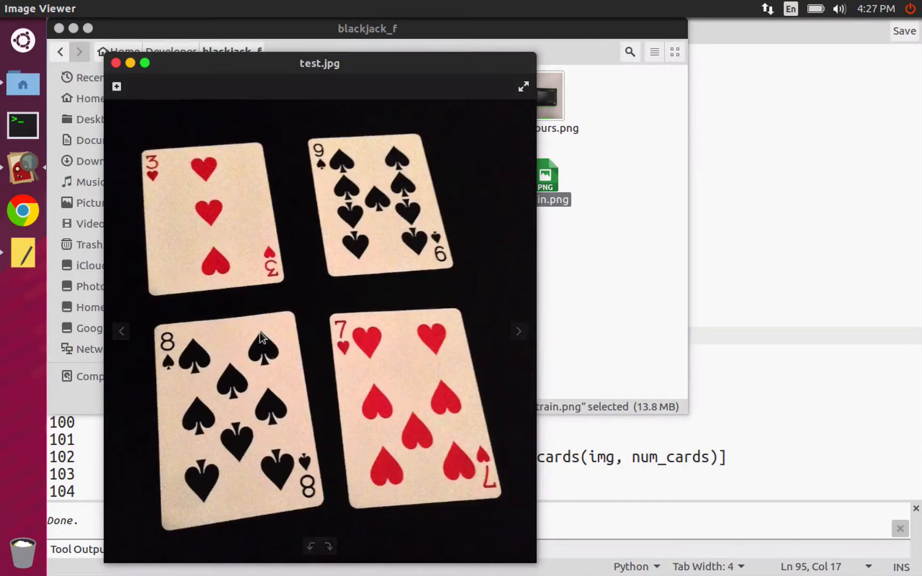
pyautogui.moveTo(149, 75)
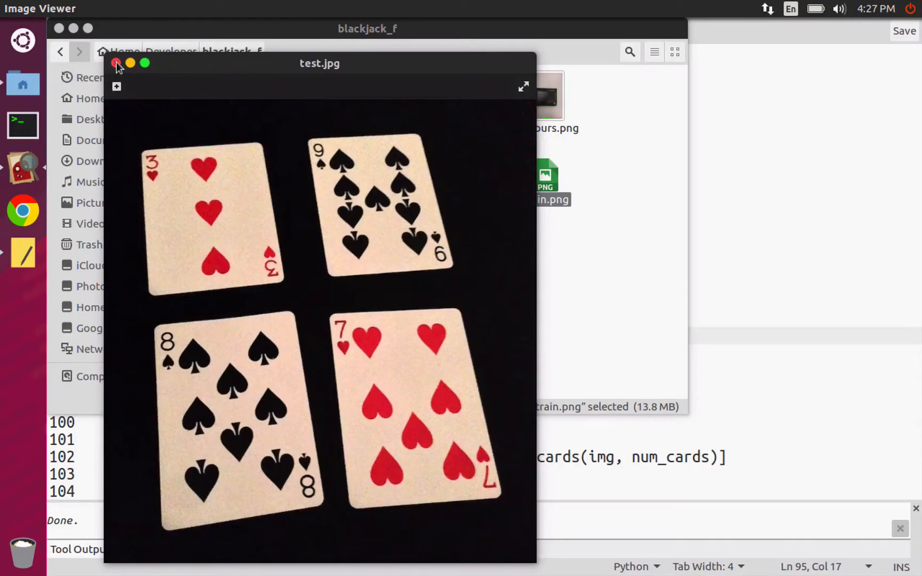
pyautogui.click(116, 64)
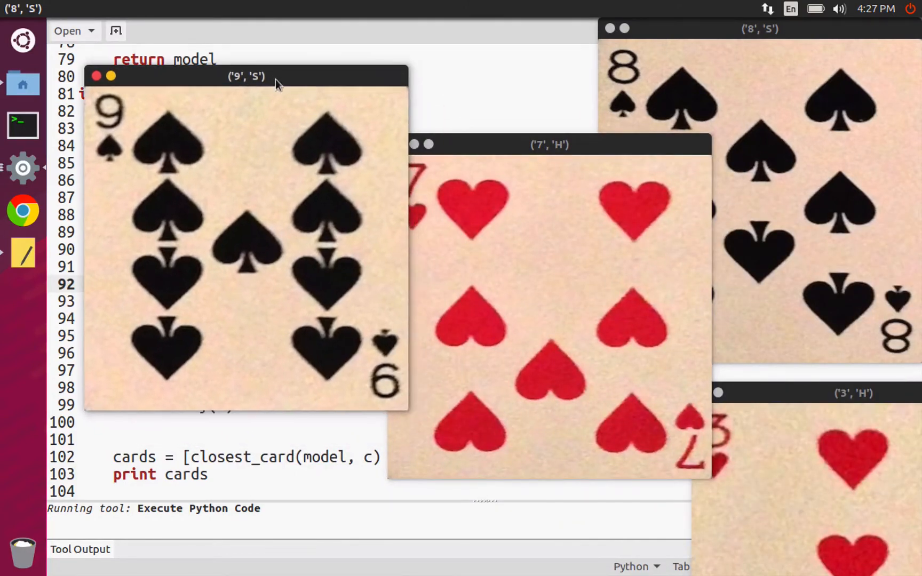
# Arrange the ('9','S'), ('7','H'), ('8','S') and ('3','H') card windows side by side, fully visible.
pyautogui.moveTo(246, 76); pyautogui.dragTo(218, 56)
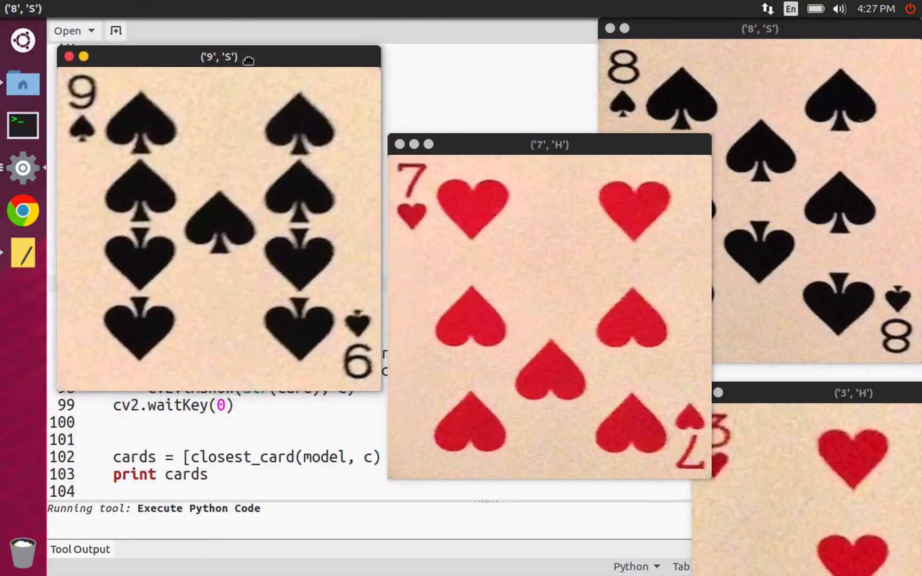
pyautogui.moveTo(215, 85)
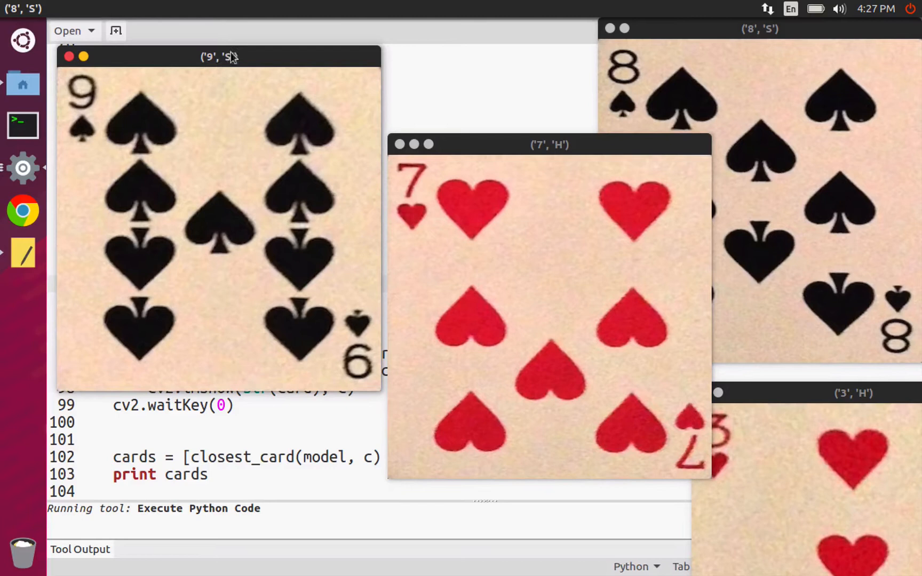
pyautogui.moveTo(547, 145); pyautogui.dragTo(276, 158)
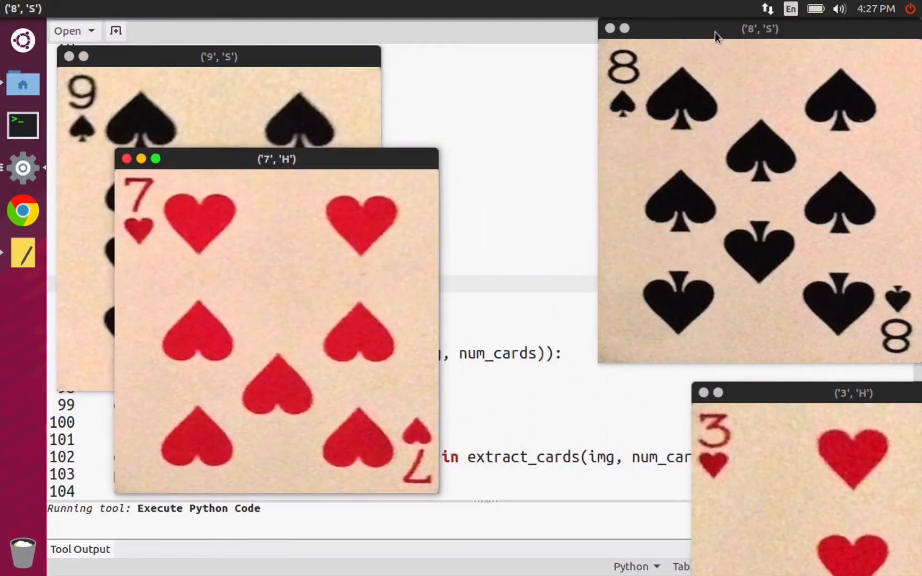
pyautogui.moveTo(759, 28); pyautogui.dragTo(564, 78)
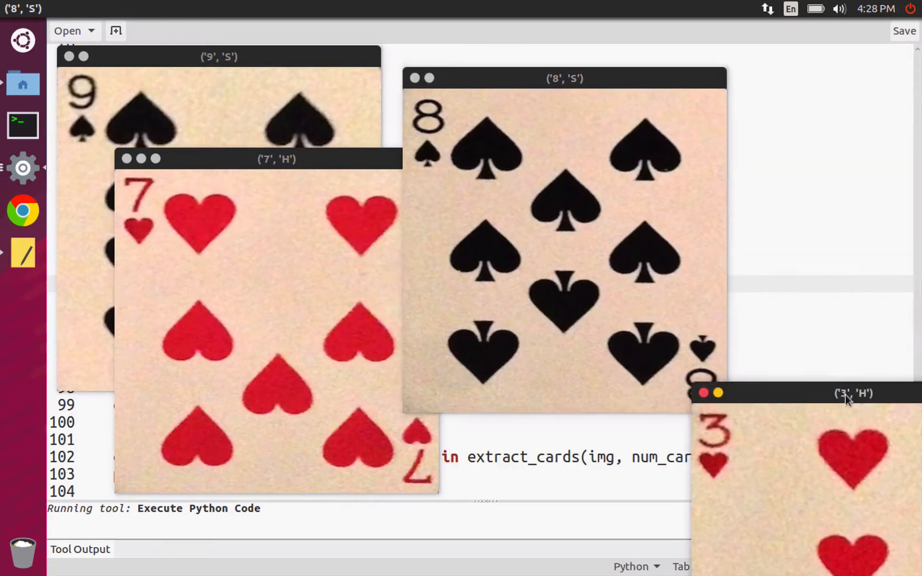
pyautogui.moveTo(850, 393); pyautogui.dragTo(673, 191)
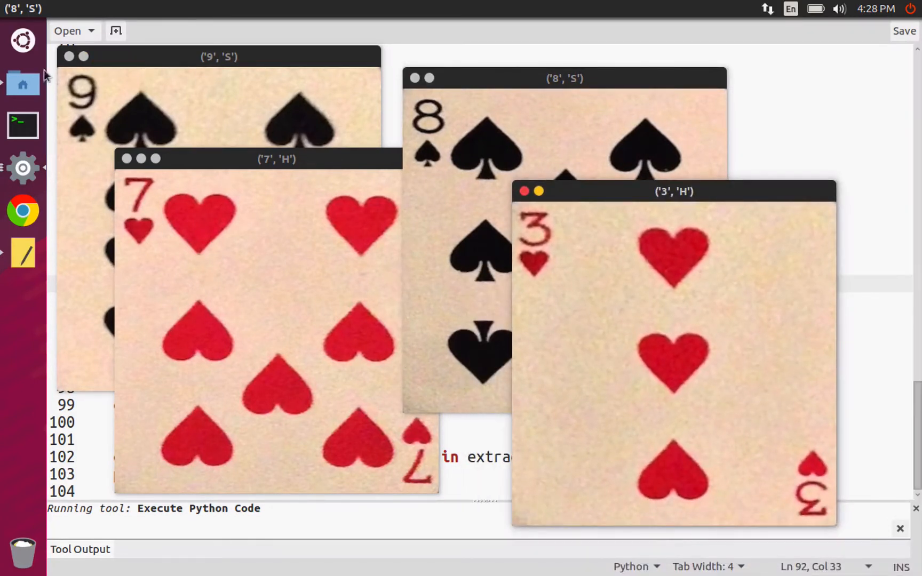
pyautogui.moveTo(23, 83)
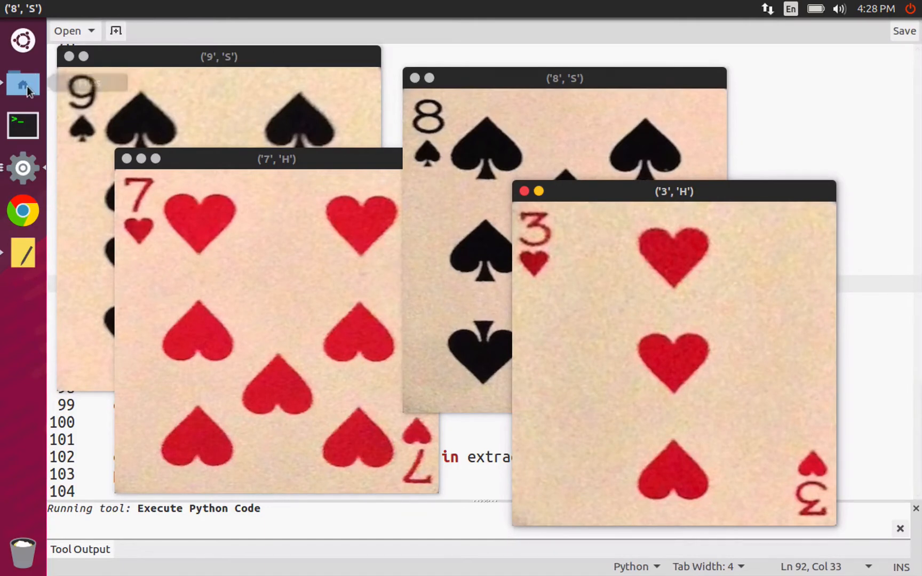
# Show test.jpg from blackjack_f in Image Viewer, positioned beside the extracted card windows.
pyautogui.click(22, 82)
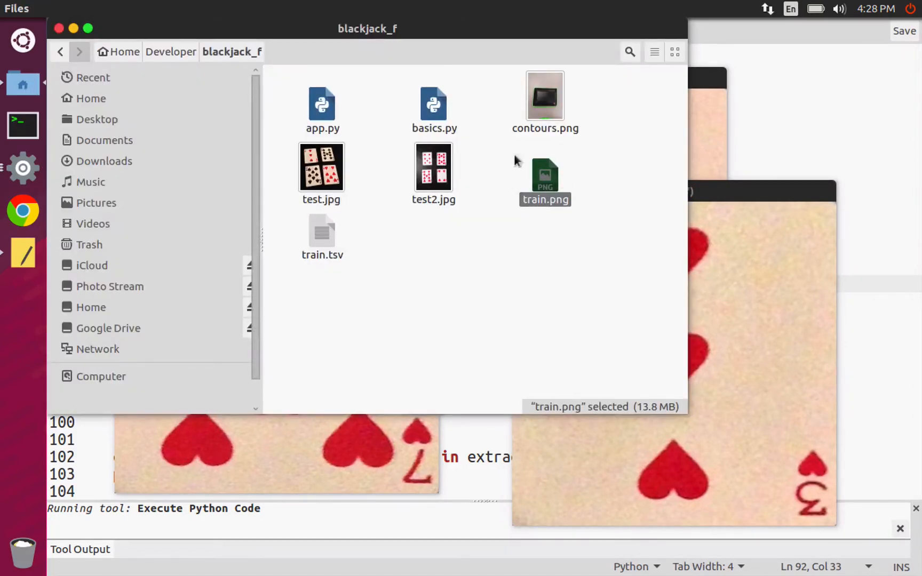
pyautogui.doubleClick(321, 167)
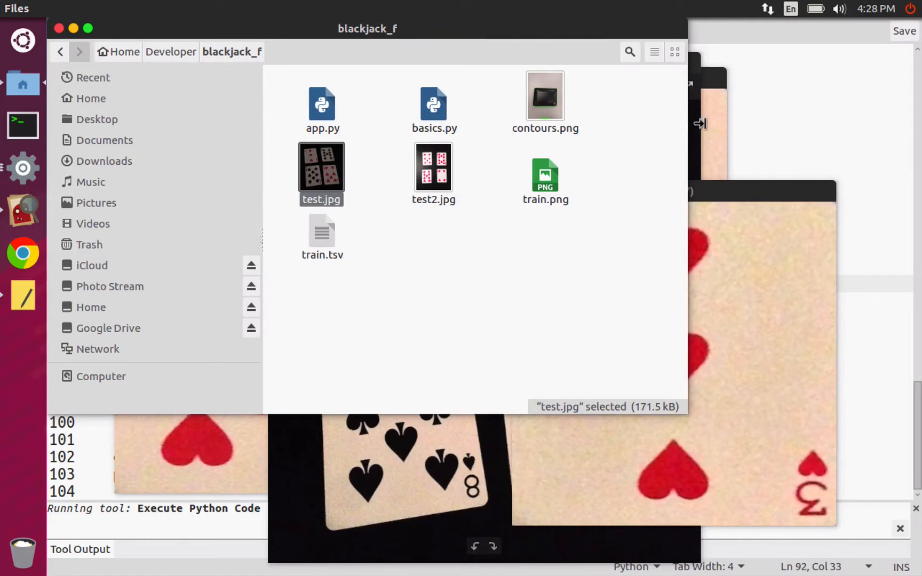
pyautogui.doubleClick(322, 166)
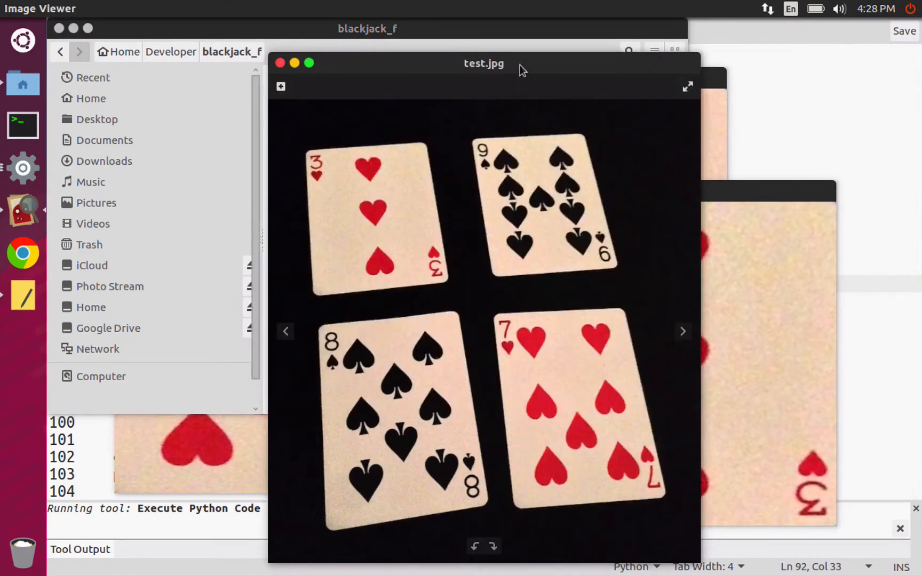
pyautogui.moveTo(483, 63); pyautogui.dragTo(644, 37)
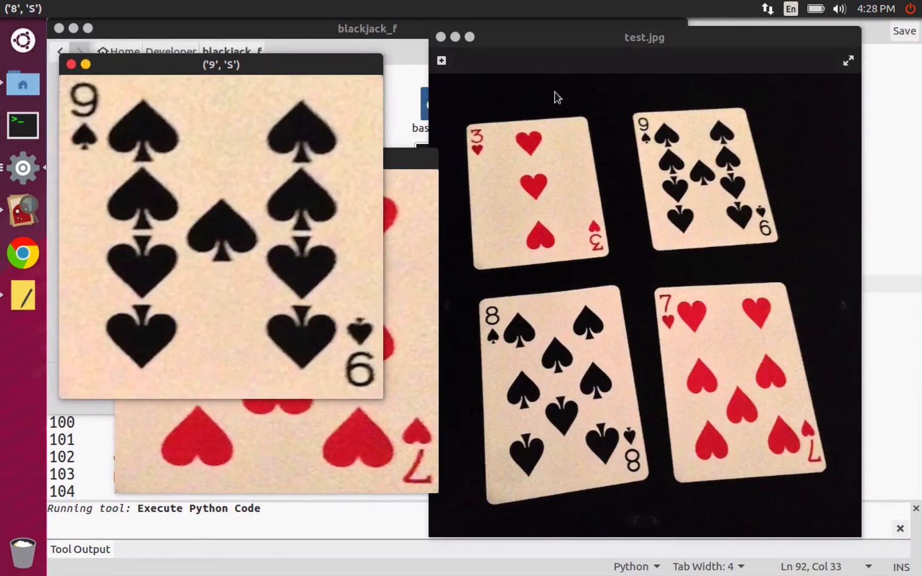
pyautogui.moveTo(579, 45)
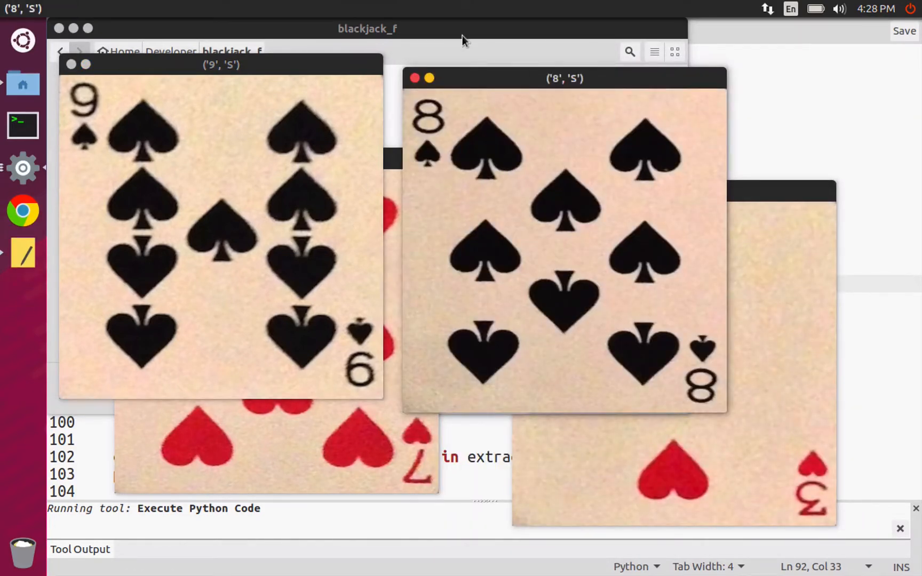
pyautogui.moveTo(526, 195)
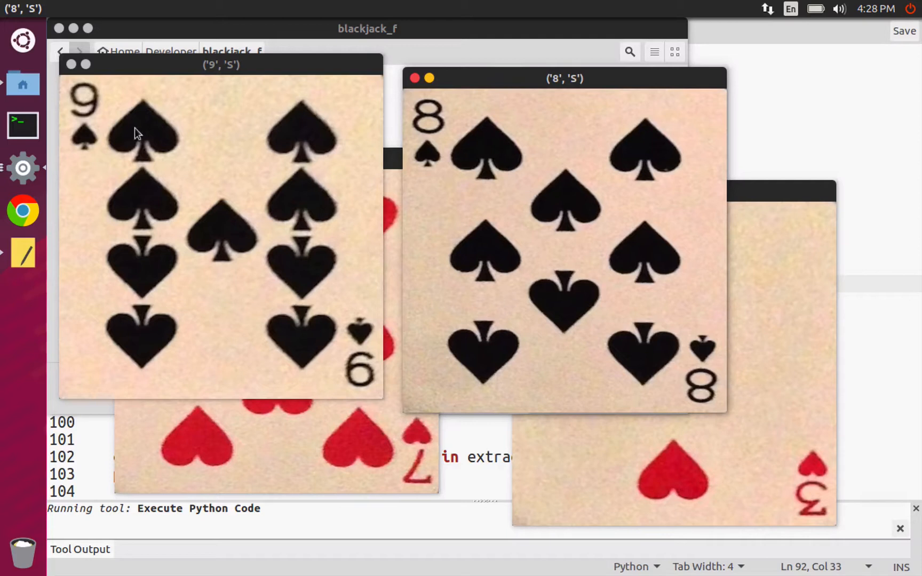
pyautogui.moveTo(173, 93)
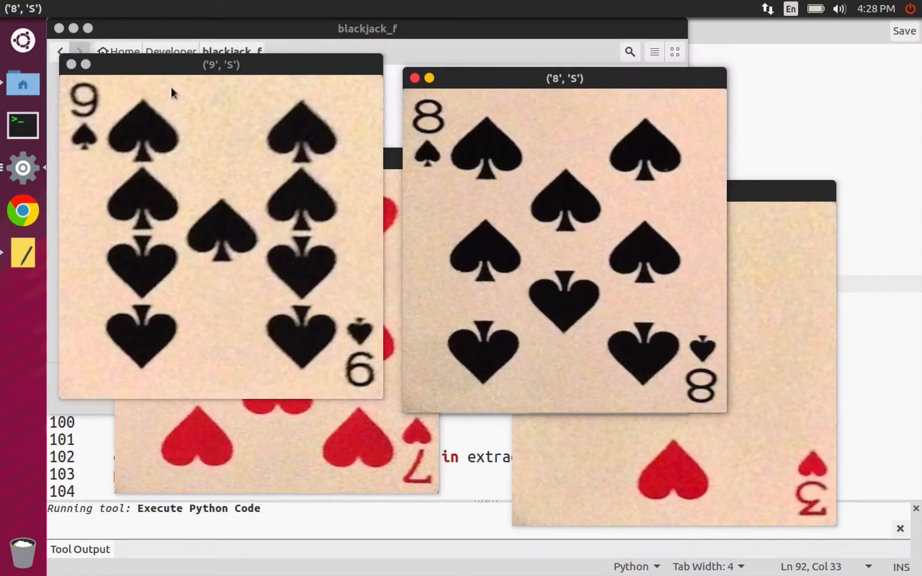
pyautogui.moveTo(432, 159)
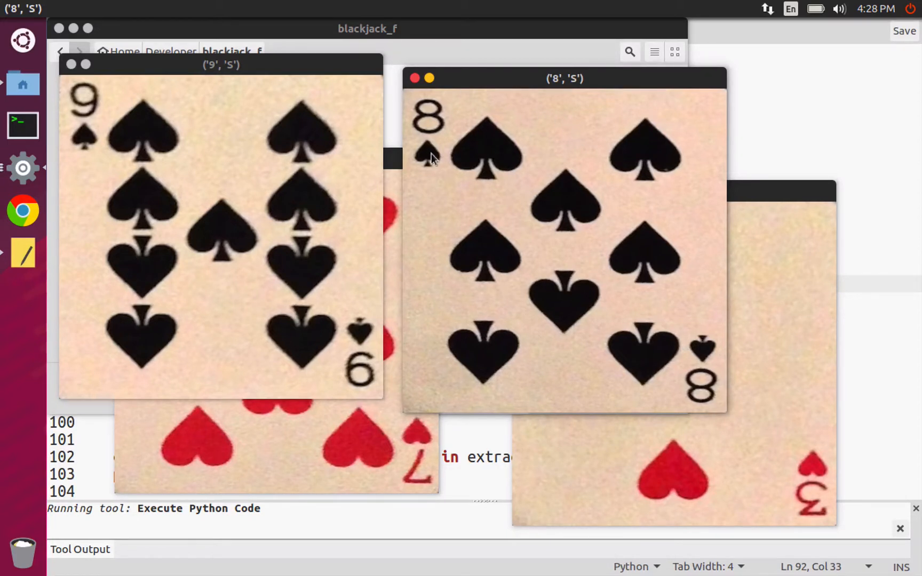
pyautogui.moveTo(282, 236)
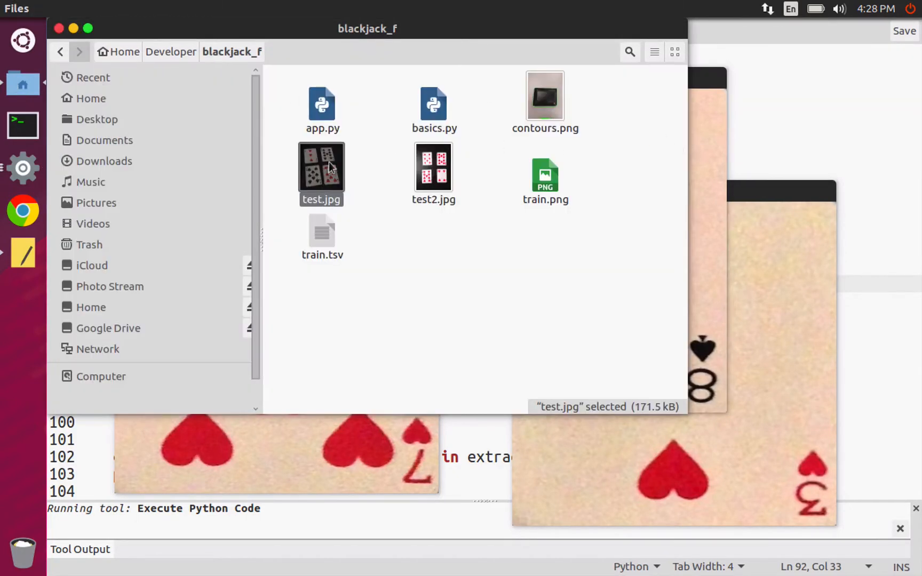
pyautogui.doubleClick(321, 167)
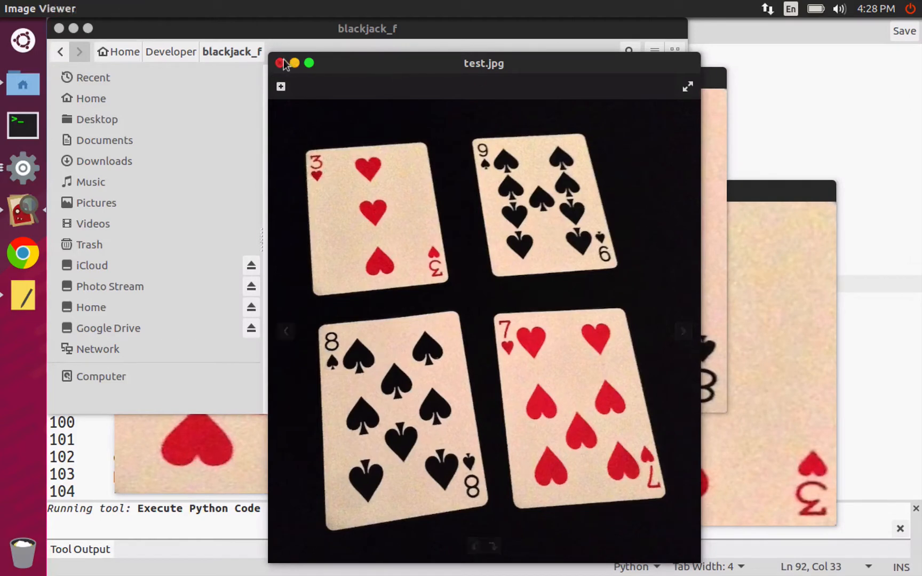
pyautogui.click(281, 64)
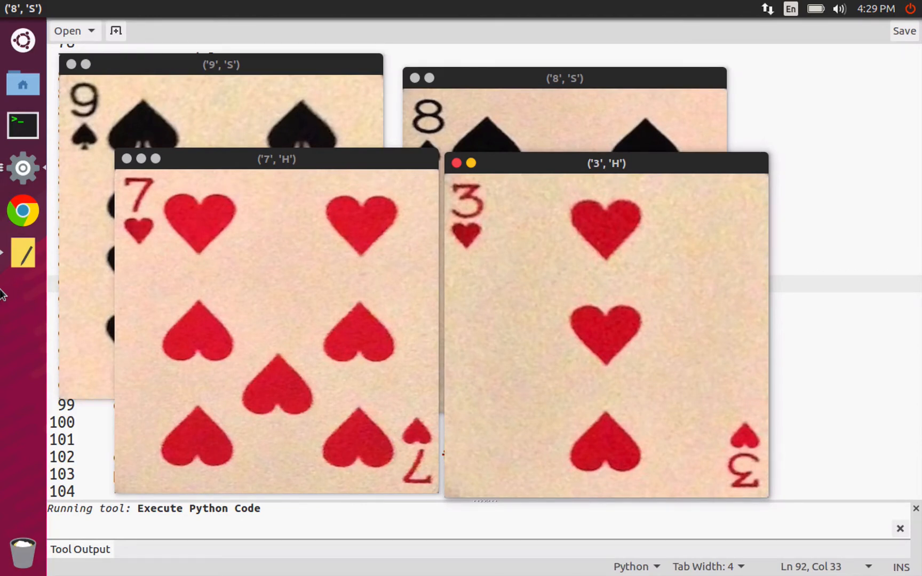
pyautogui.moveTo(347, 187)
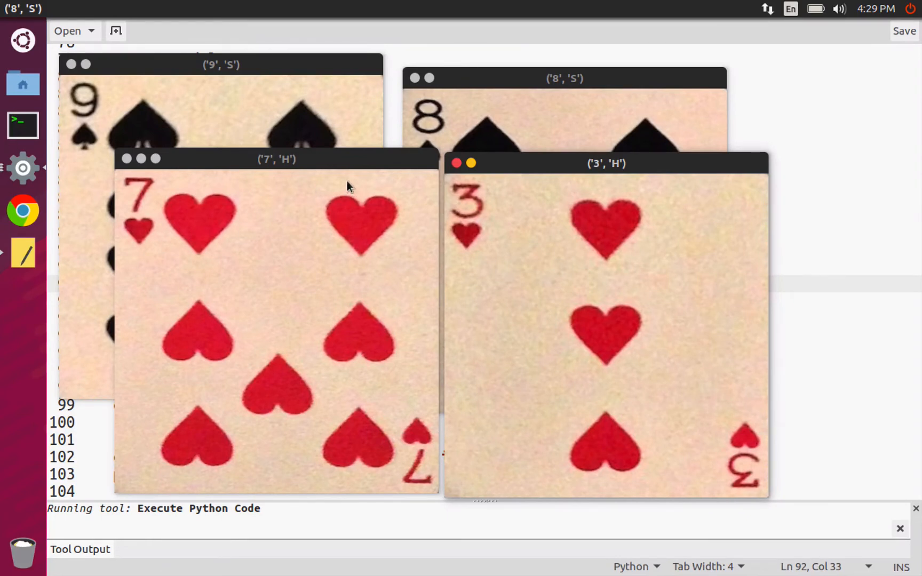
pyautogui.moveTo(399, 105)
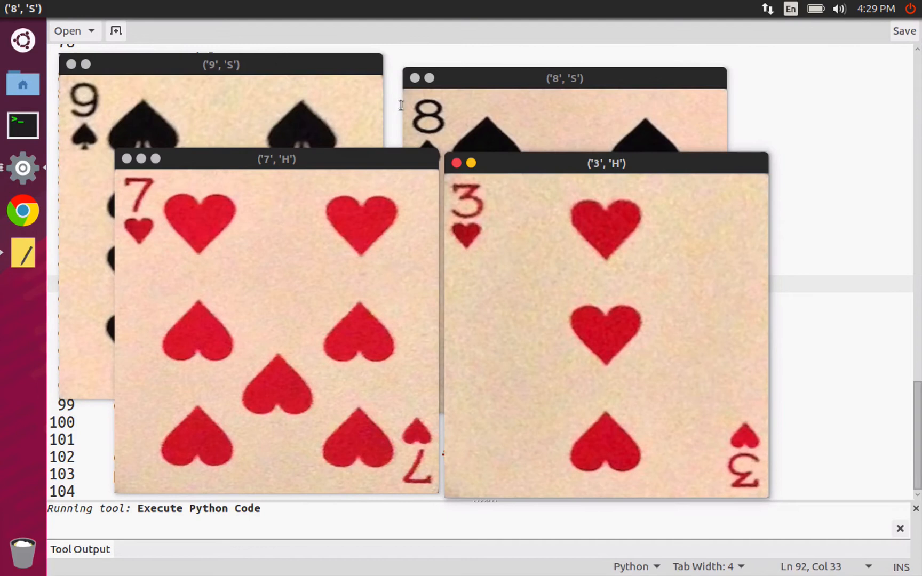
pyautogui.moveTo(509, 139)
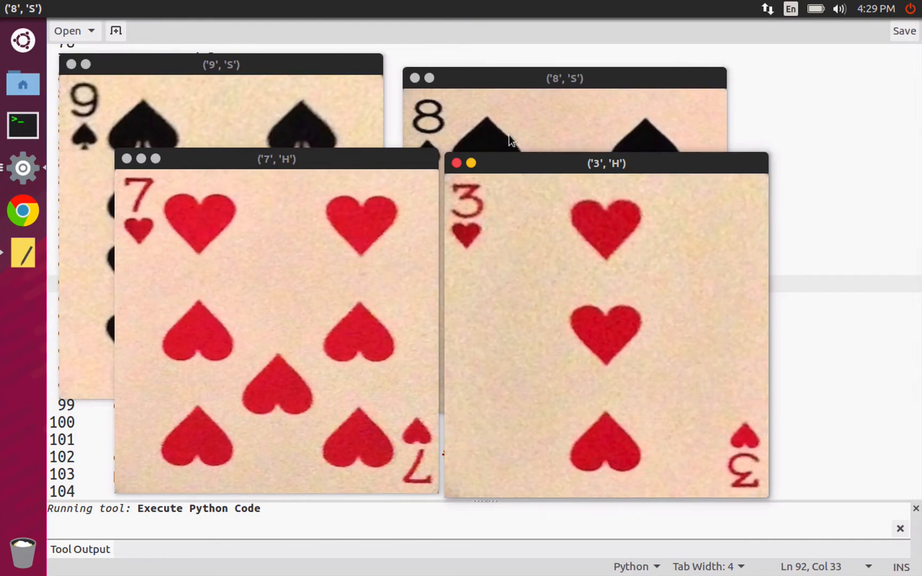
pyautogui.moveTo(225, 240)
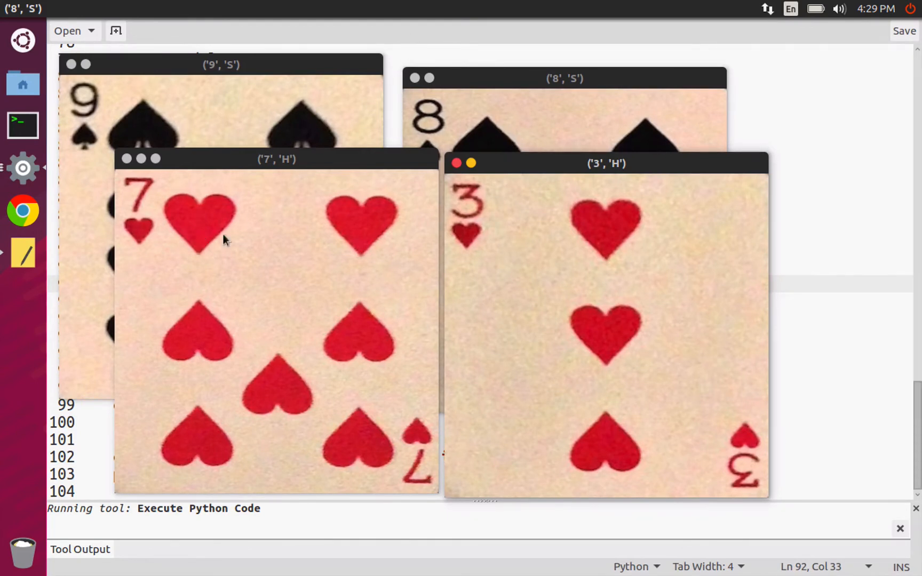
pyautogui.moveTo(442, 240)
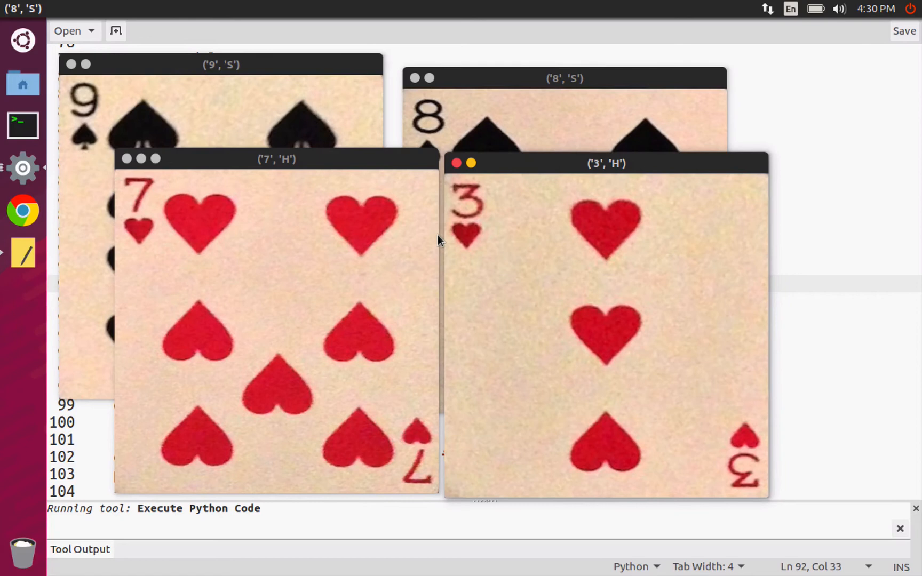
pyautogui.moveTo(530, 202)
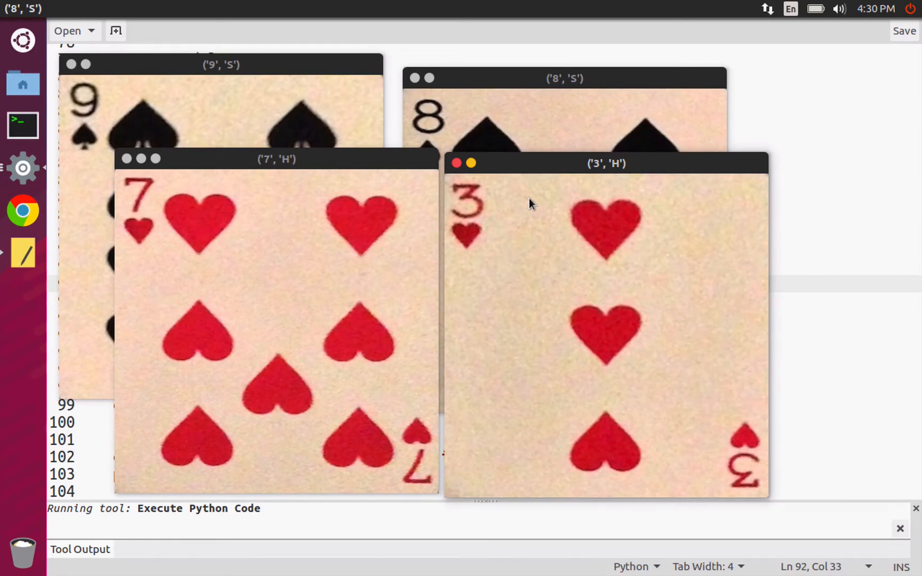
pyautogui.moveTo(473, 197)
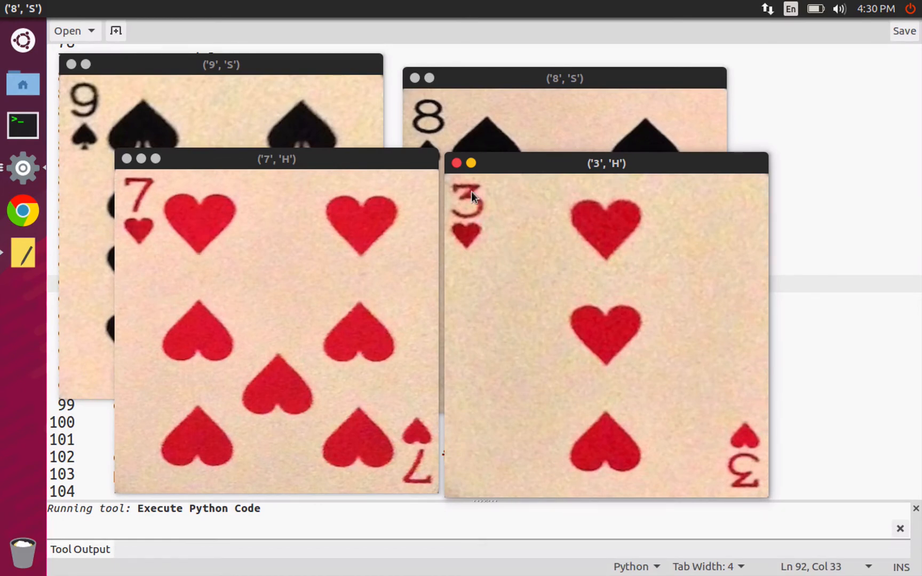
pyautogui.moveTo(231, 171)
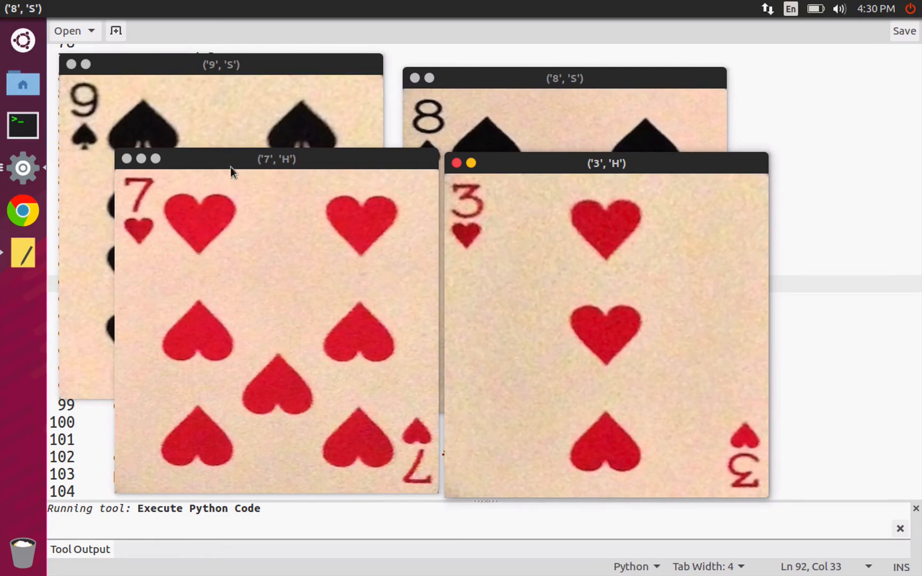
pyautogui.moveTo(125, 86)
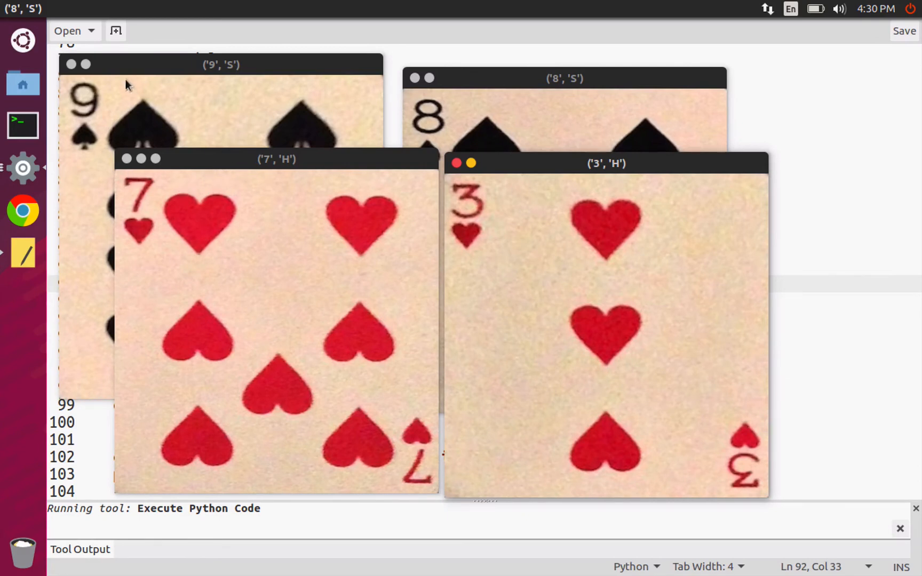
pyautogui.moveTo(305, 248)
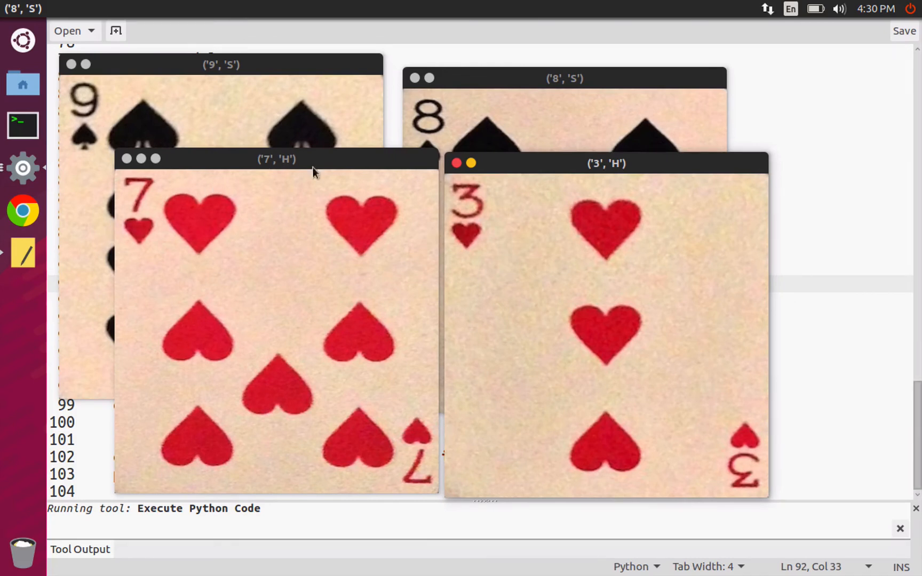
pyautogui.moveTo(434, 272)
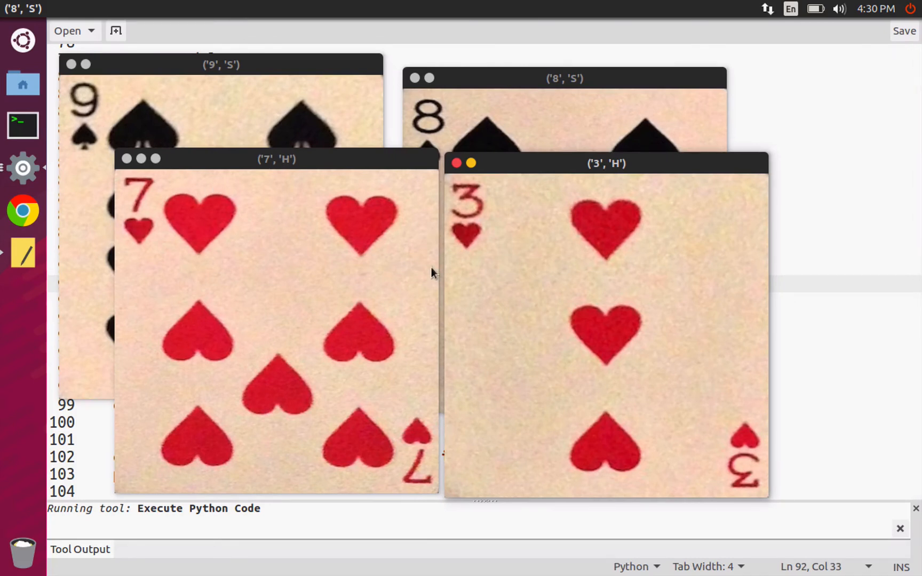
pyautogui.moveTo(136, 82)
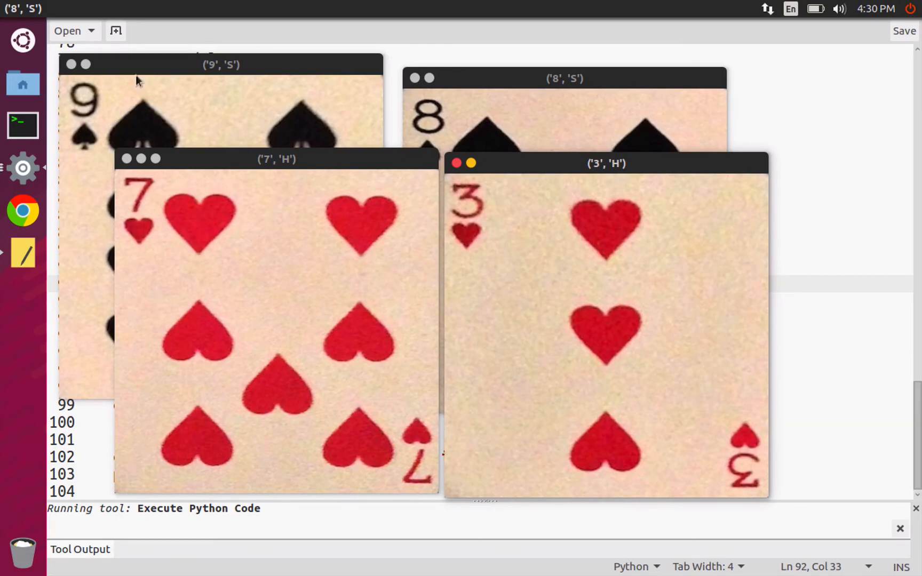
pyautogui.moveTo(133, 157)
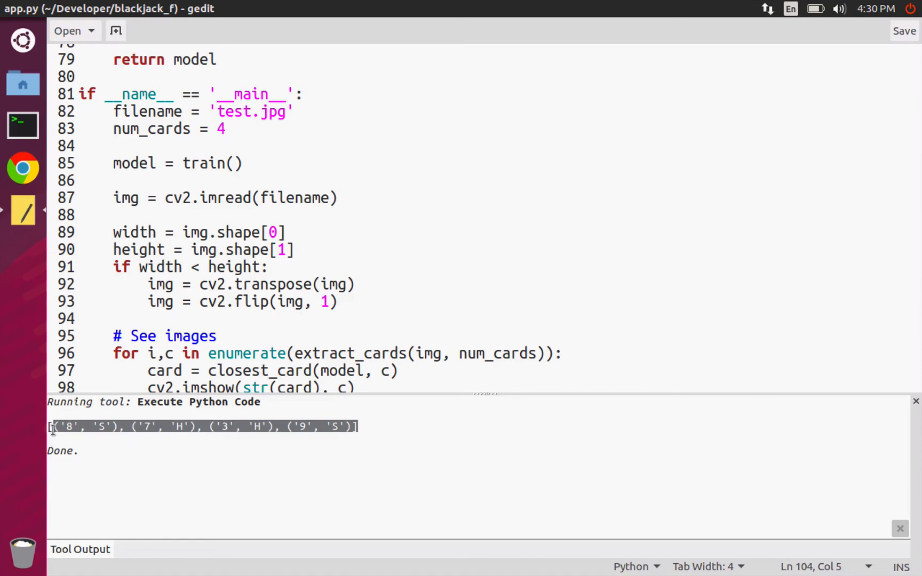
pyautogui.doubleClick(69, 426)
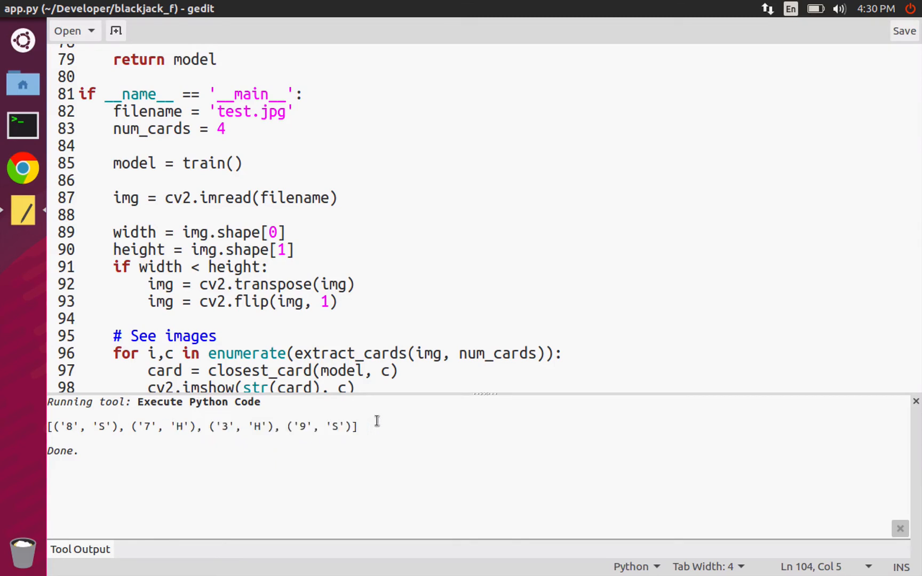
pyautogui.moveTo(234, 416)
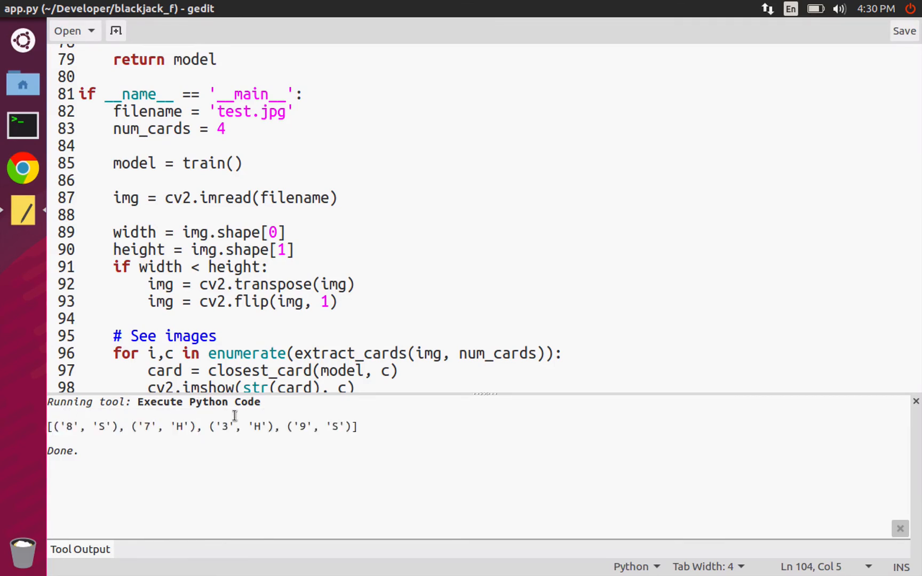
pyautogui.scroll(-3)
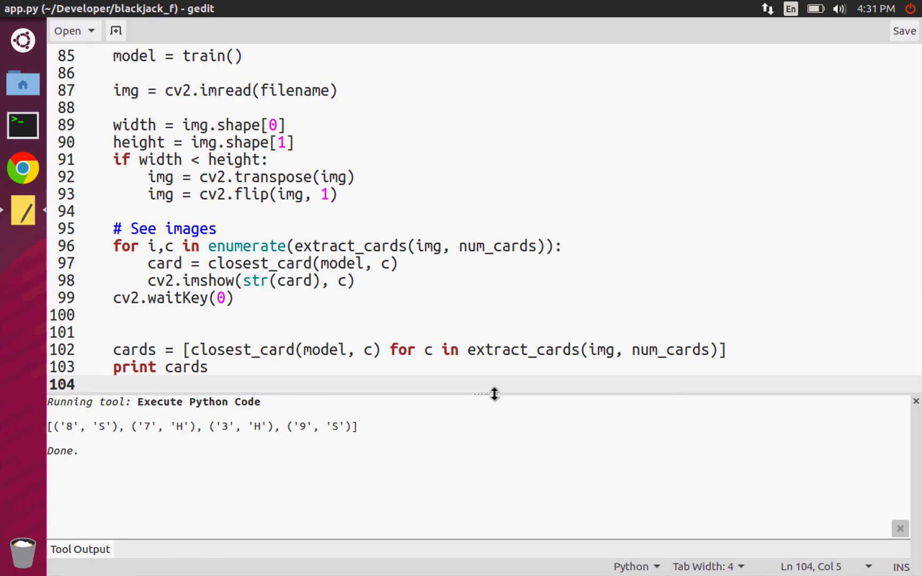
pyautogui.moveTo(436, 294)
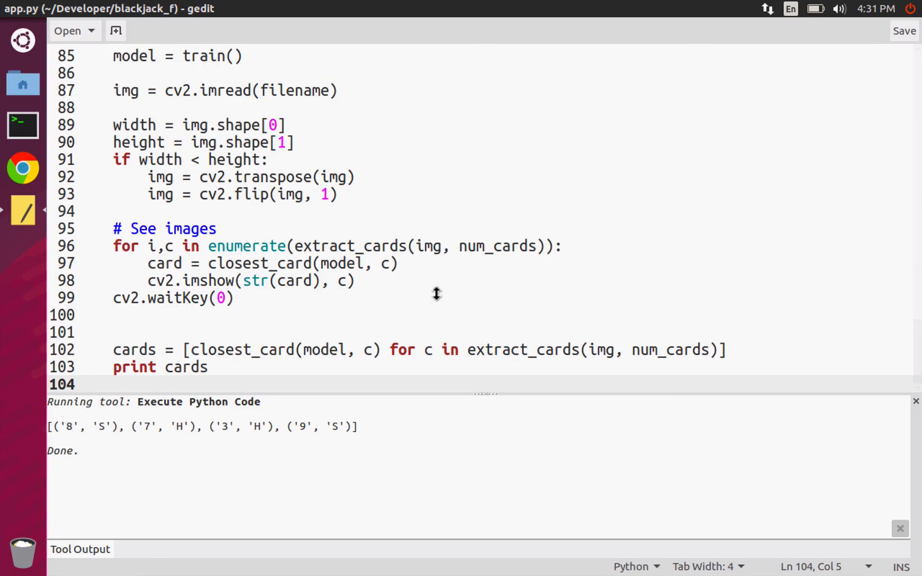
pyautogui.moveTo(427, 262)
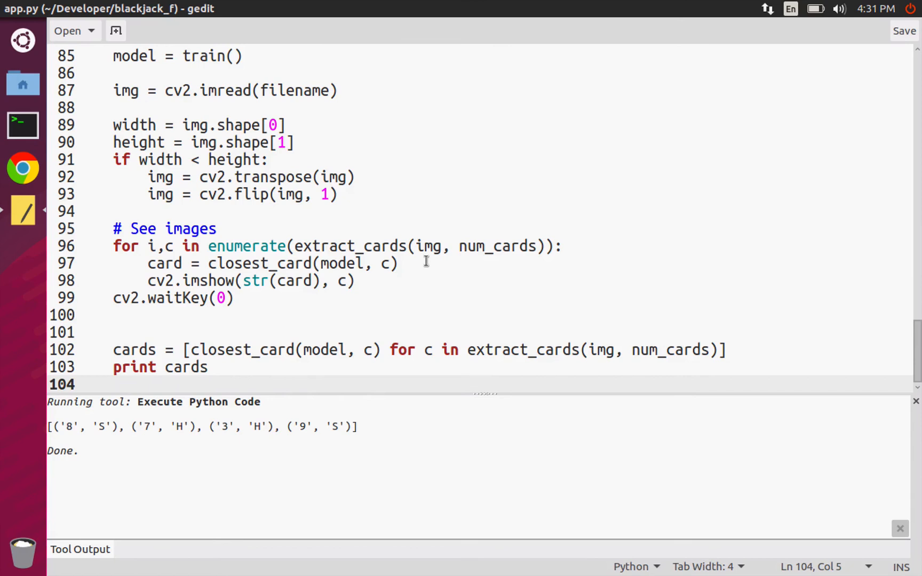